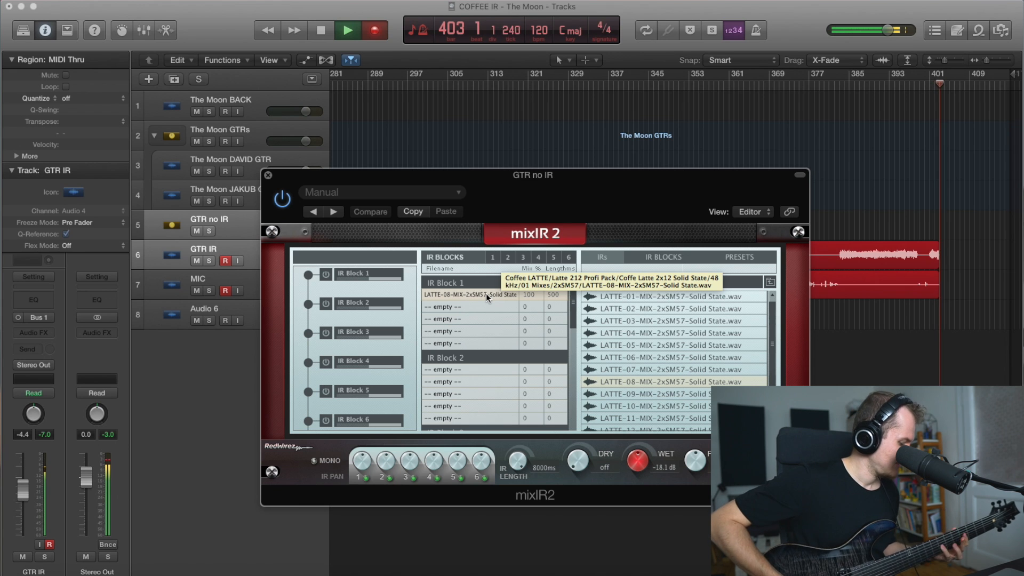
Step: Browse the 2xSM57 LATTE mixes and load LATTE-15-MIX-2xSM57 into IR Block 1
scroll("down", 3)
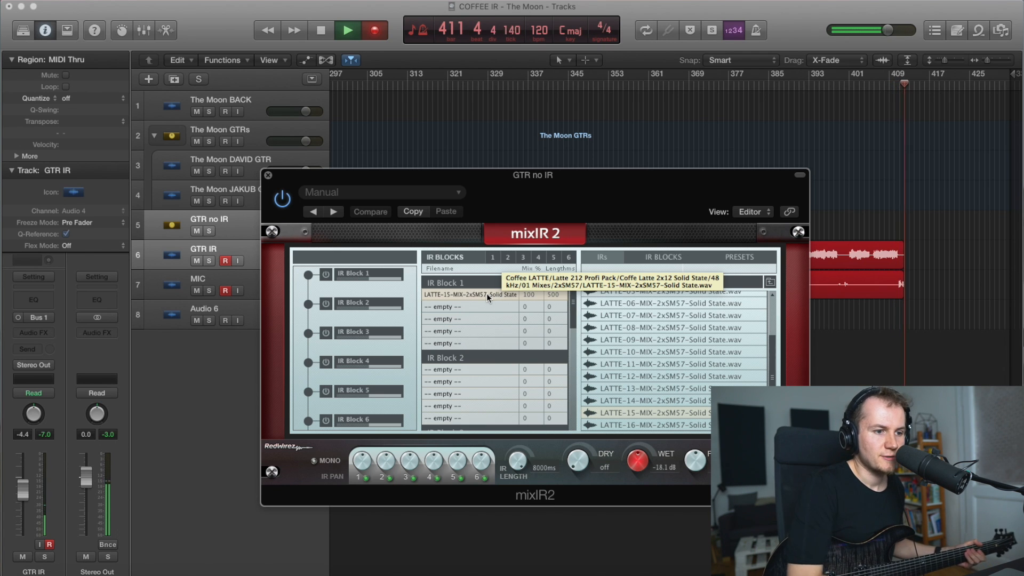
scroll("up", 3)
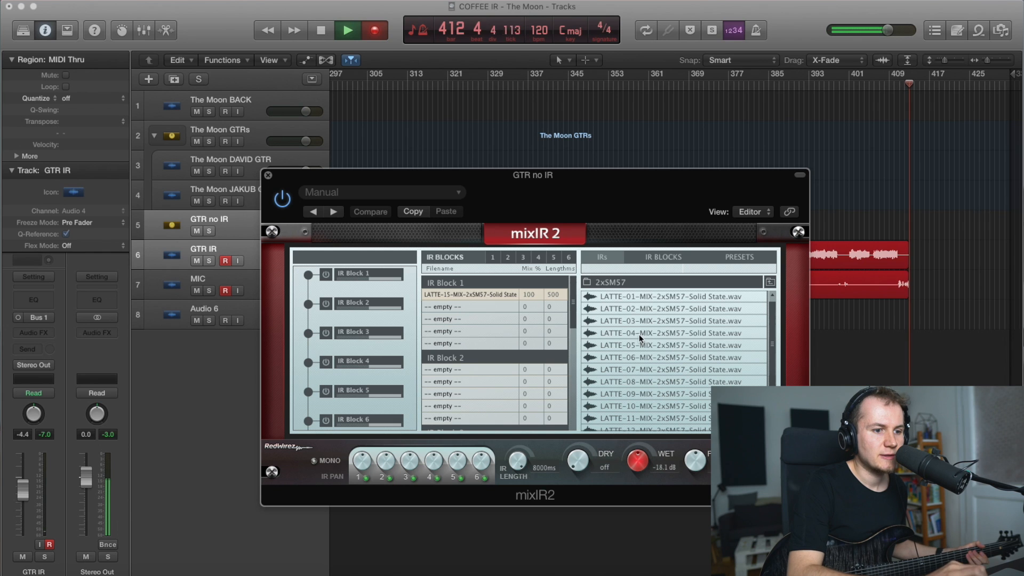
Step: Load LATTE-04-MIX-2xSM57 into IR Block 1 and bring up the R121-SM57 set
left_click(676, 332)
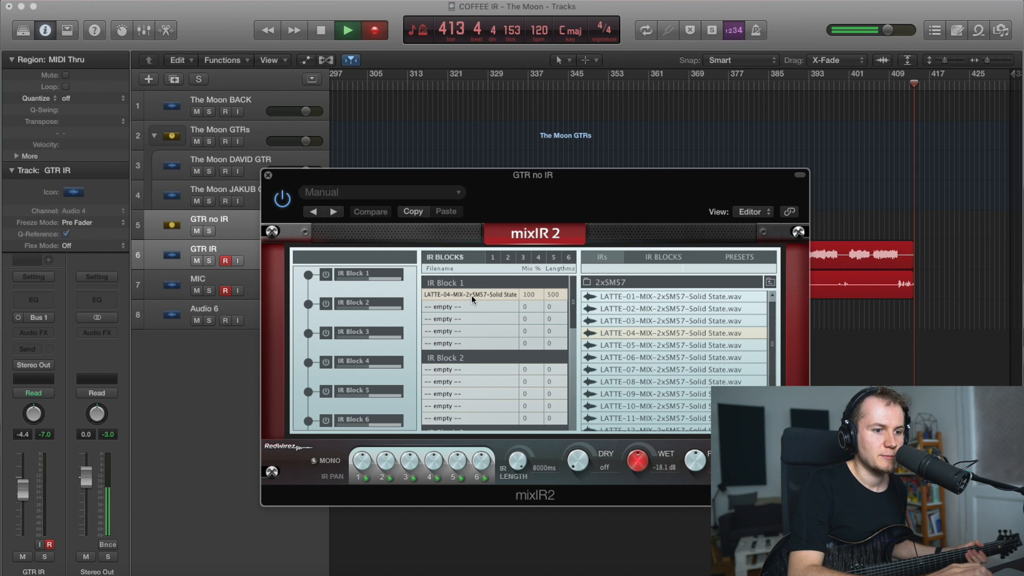
scroll("down", 3)
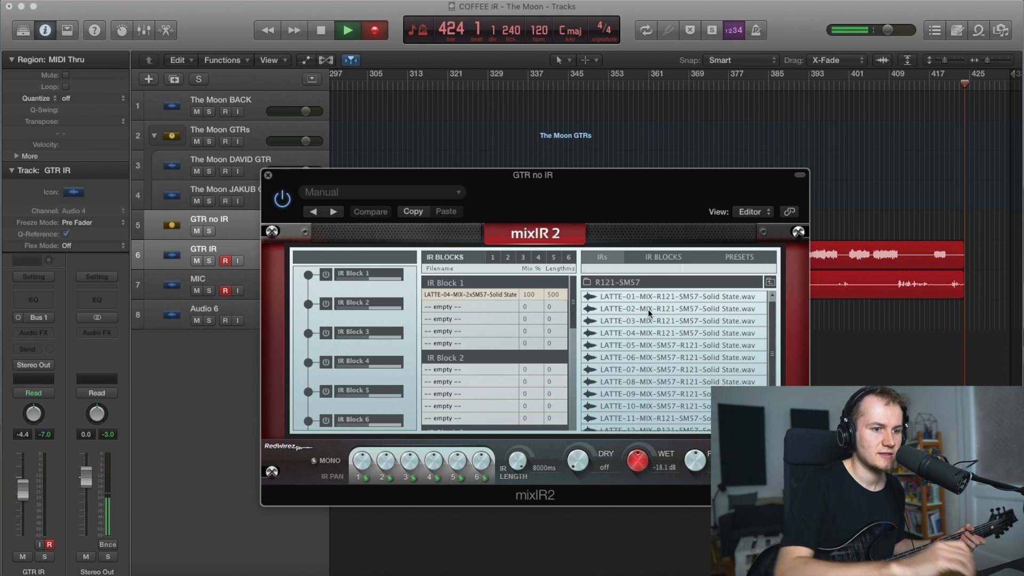
Step: Audition LATTE-01 R121-SM57 then LATTE-06 SM57-R121 in IR Block 1, moving on to the SM58-e906 set
left_click(677, 321)
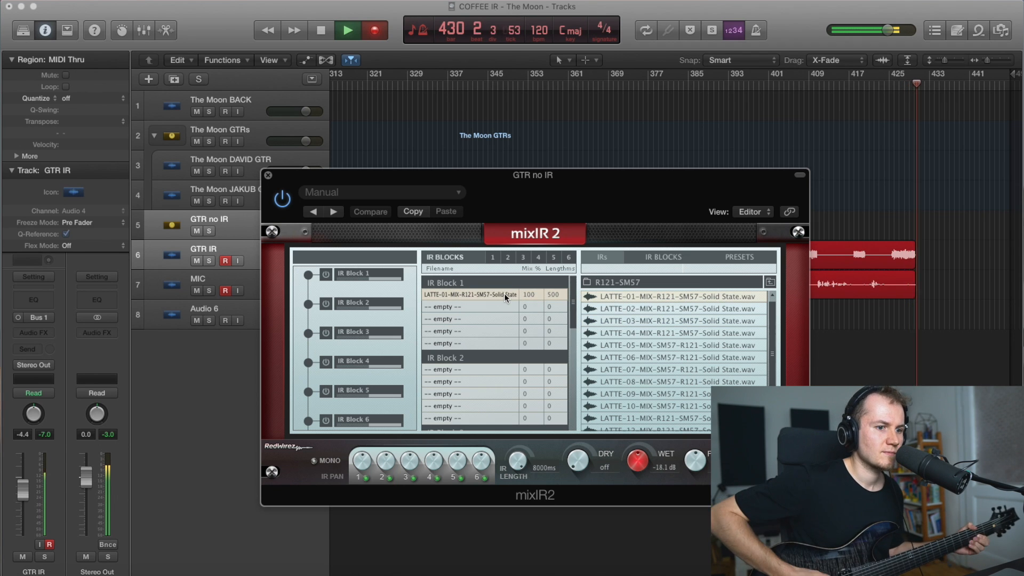
mouse_move(504, 295)
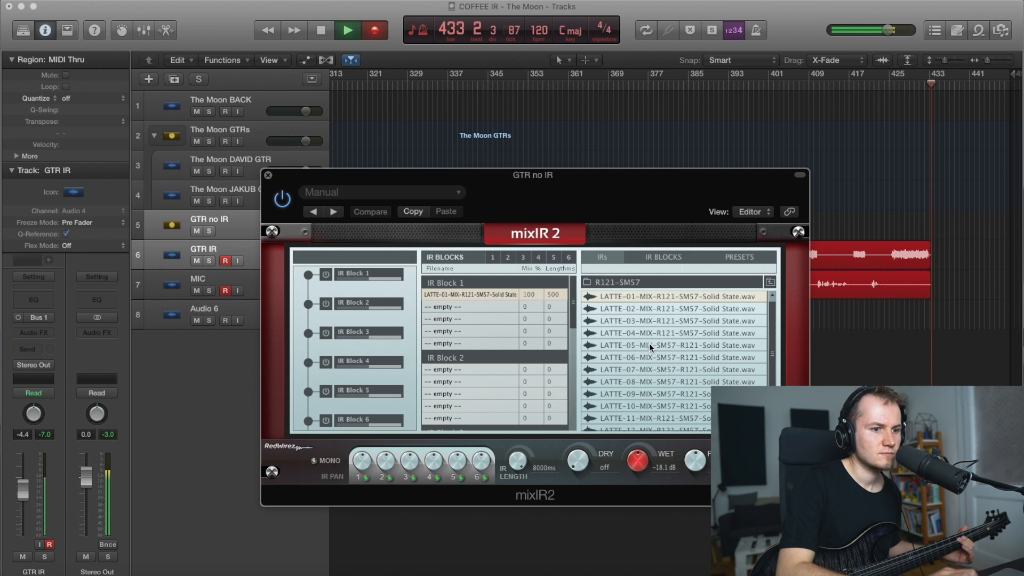
scroll("down", 3)
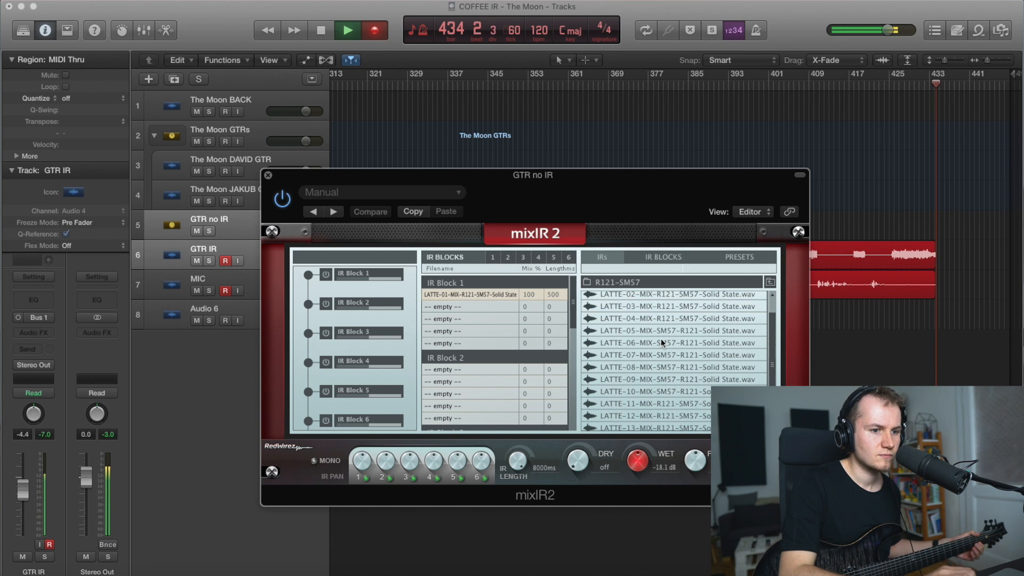
left_click(674, 343)
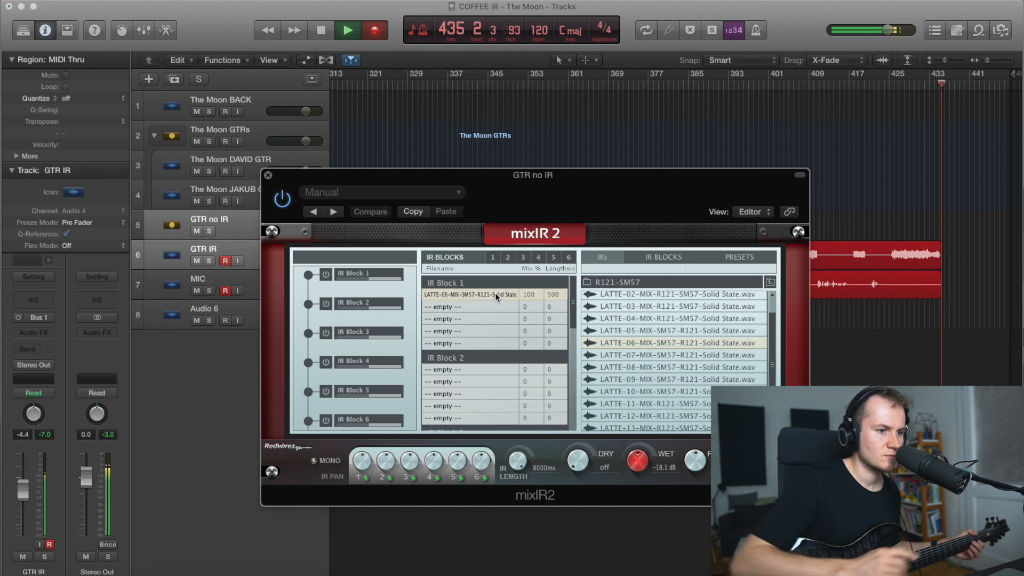
mouse_move(495, 294)
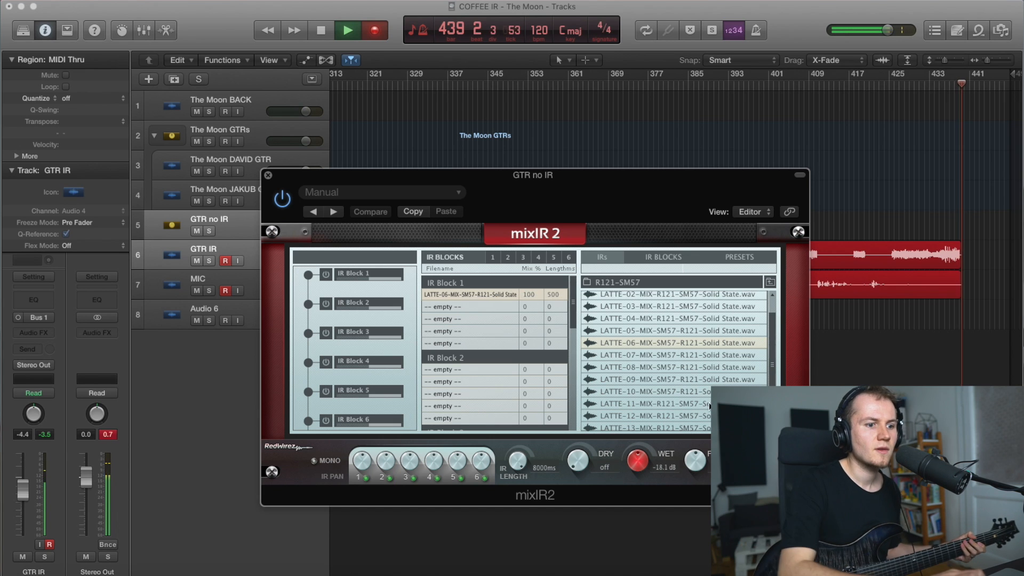
left_click(653, 416)
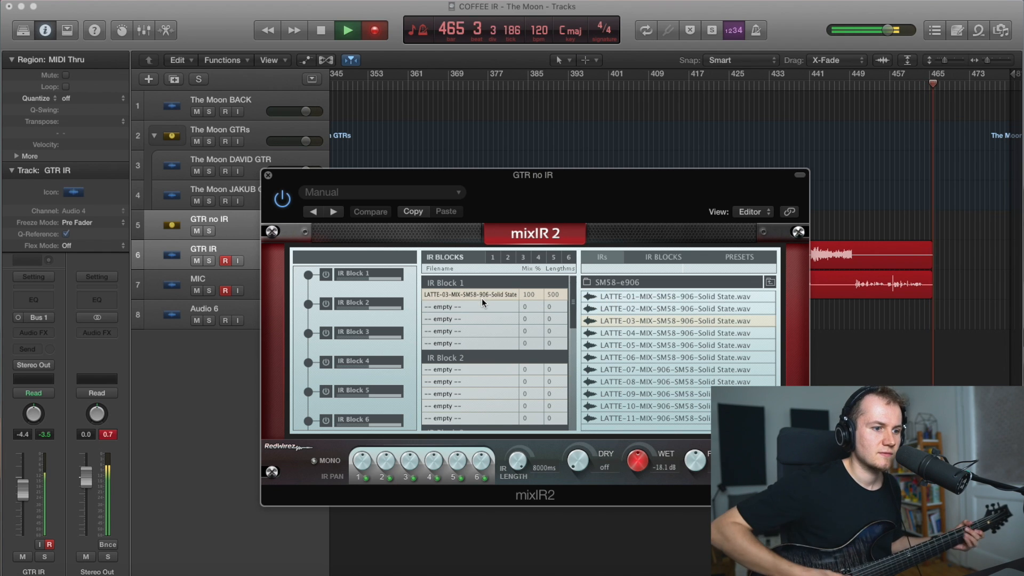
mouse_move(482, 301)
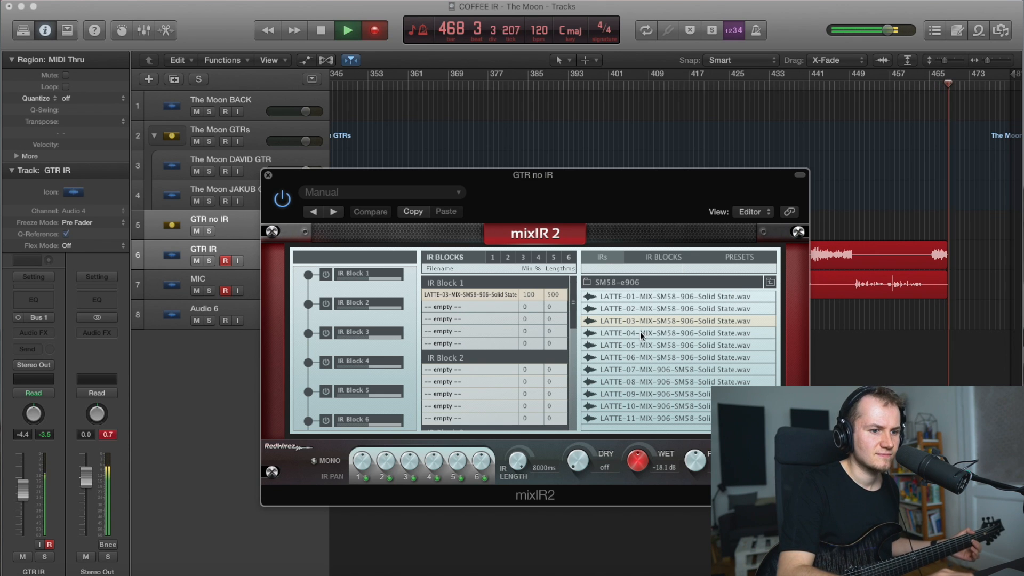
Step: Audition several SM58-e906 mixes ending on LATTE-01, then go back up to the 48 kHz folder
left_click(665, 345)
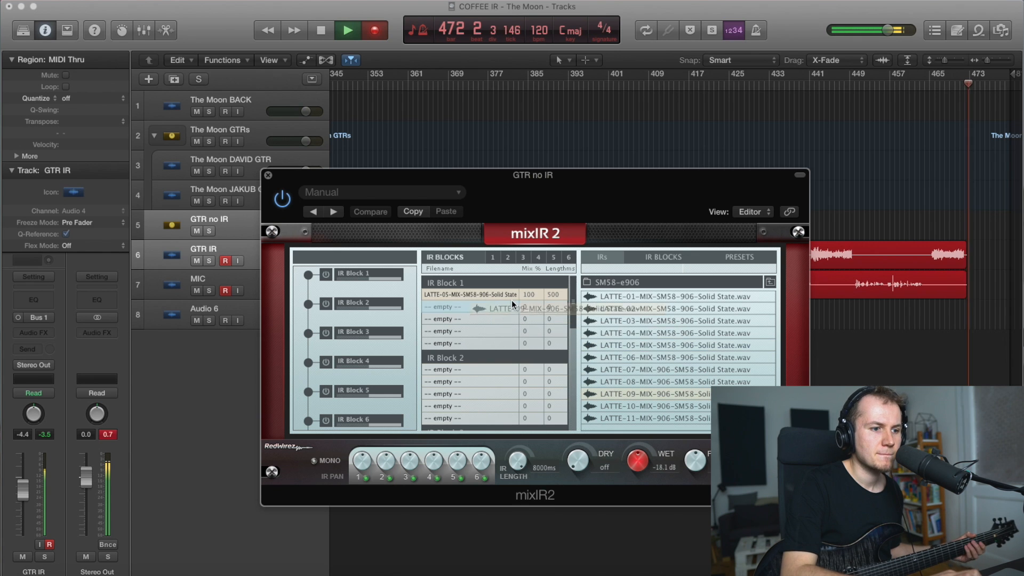
left_click(659, 393)
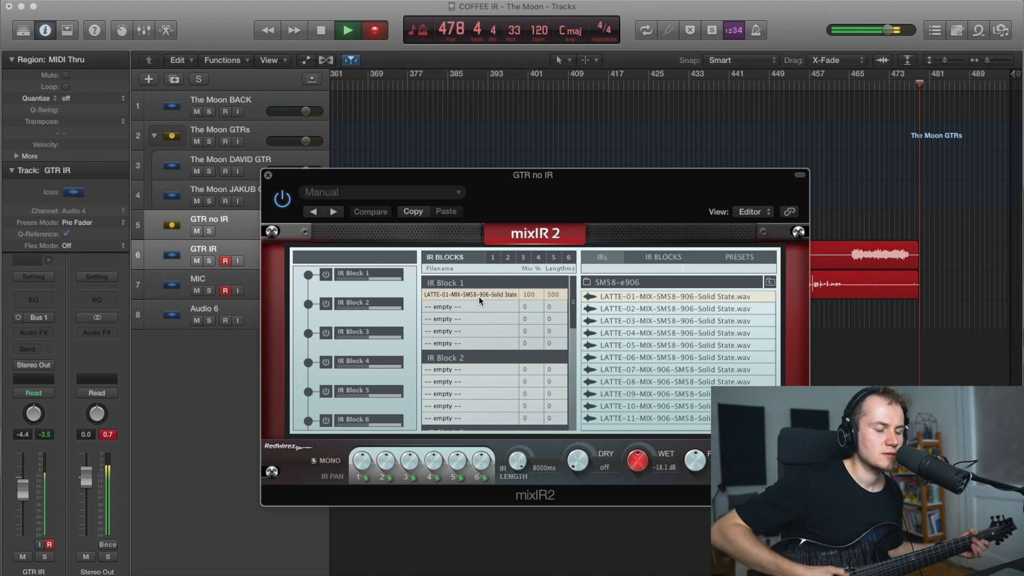
mouse_move(480, 295)
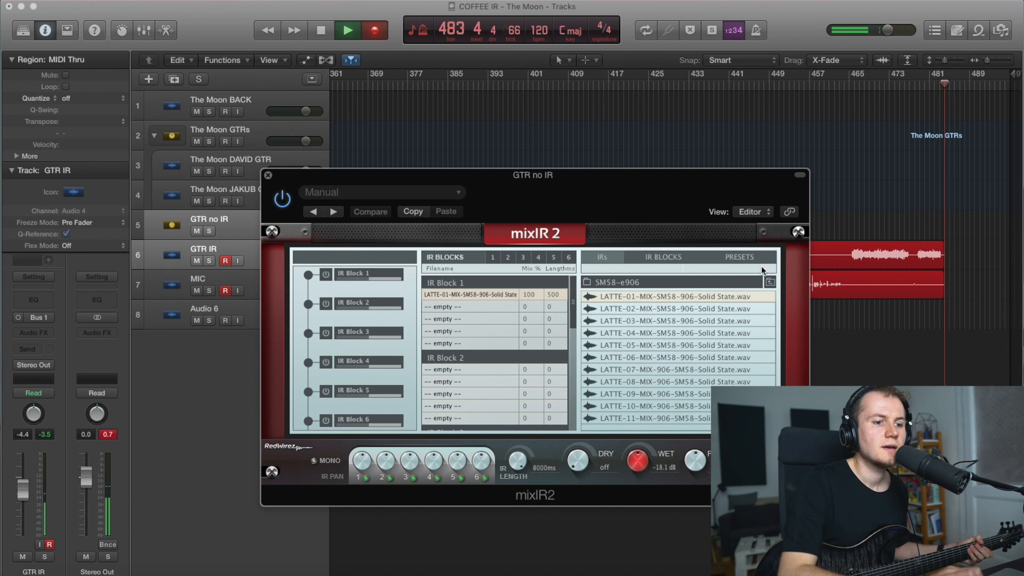
left_click(769, 282)
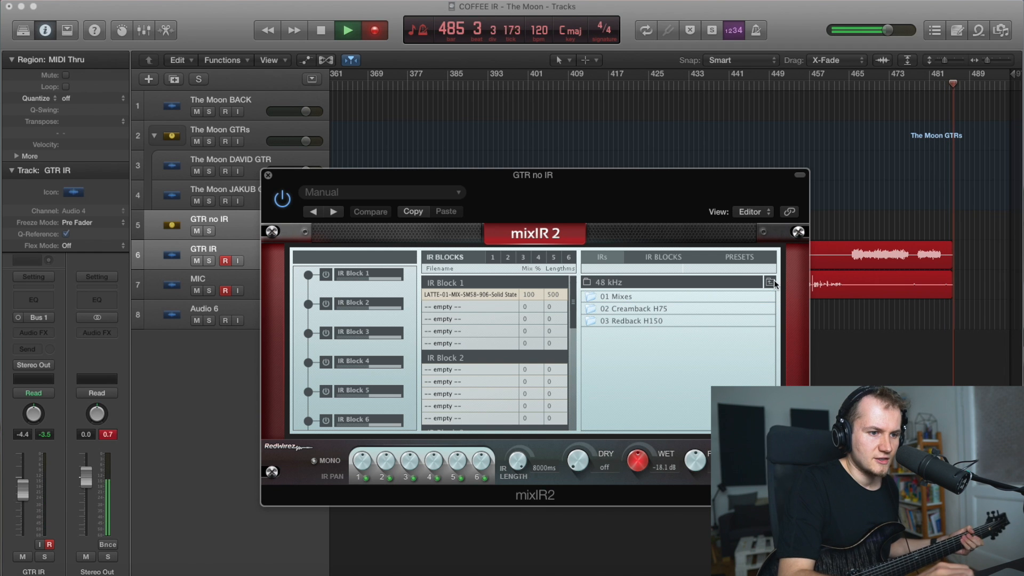